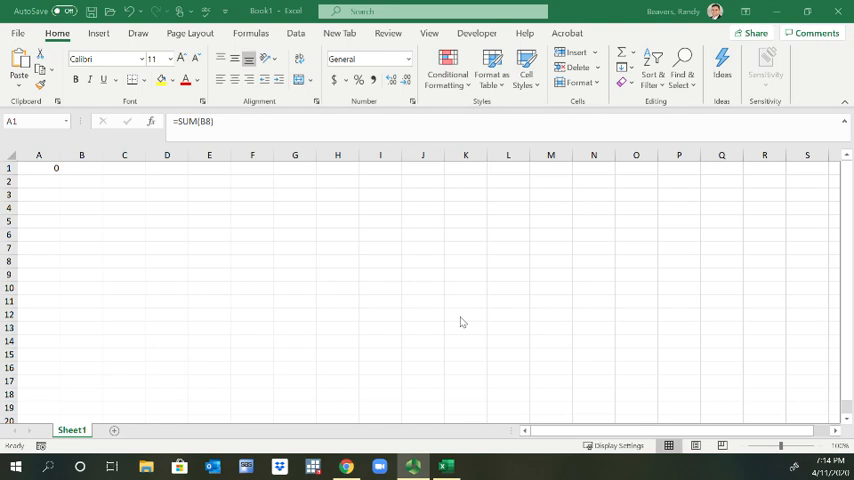
{"action": "mouse_move", "coordinate": [416, 302]}
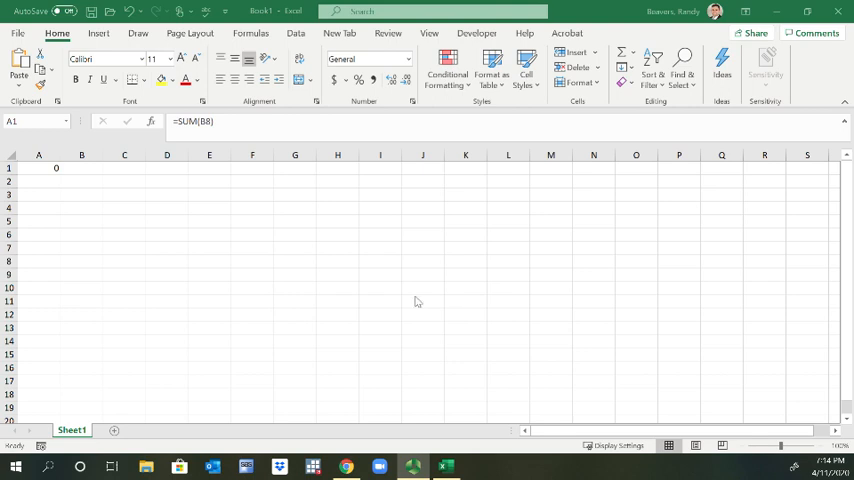
{"action": "mouse_move", "coordinate": [384, 250]}
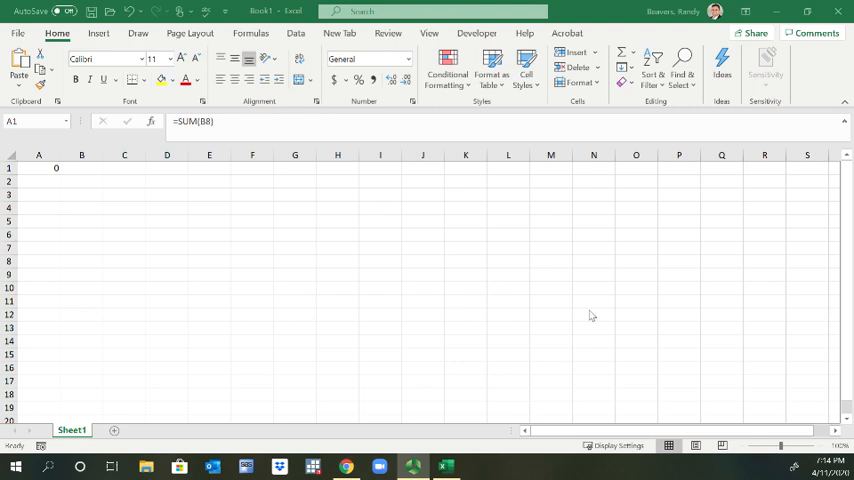
{"action": "mouse_move", "coordinate": [388, 262]}
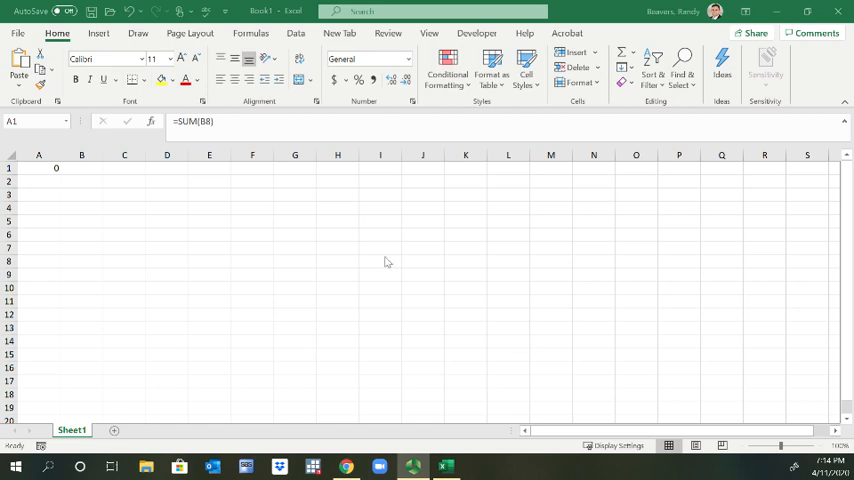
{"action": "mouse_move", "coordinate": [354, 250]}
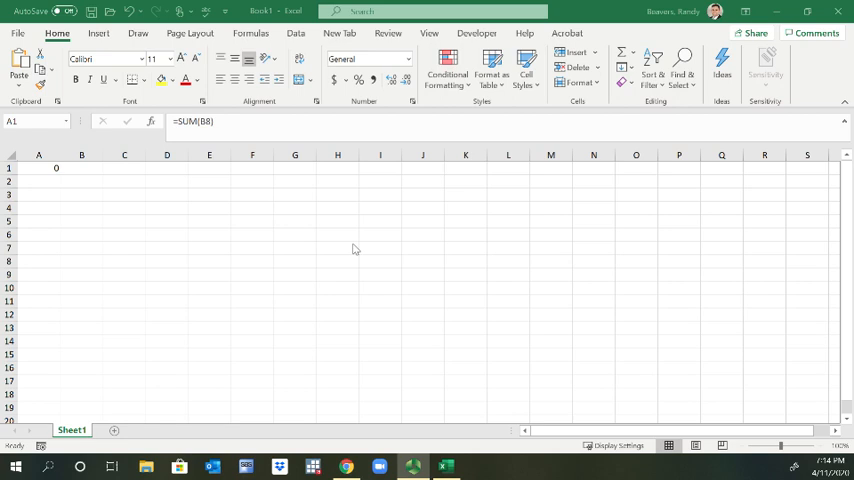
{"action": "mouse_move", "coordinate": [40, 144]}
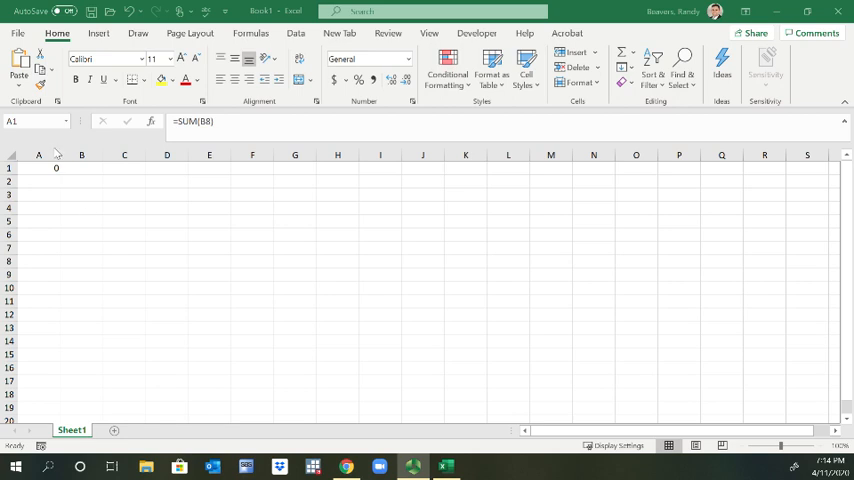
{"action": "mouse_move", "coordinate": [146, 160]}
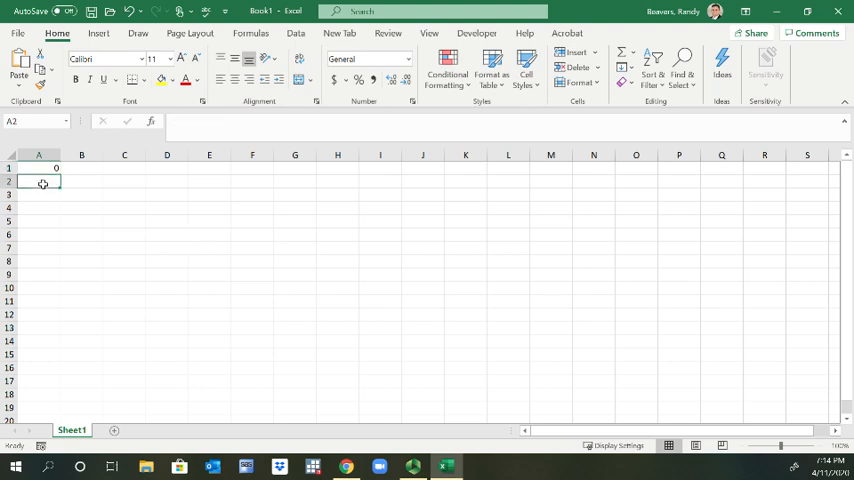
Select cells A3, B1 and C1 in turn so the Name Box shows each address.
{"action": "left_click", "coordinate": [40, 194]}
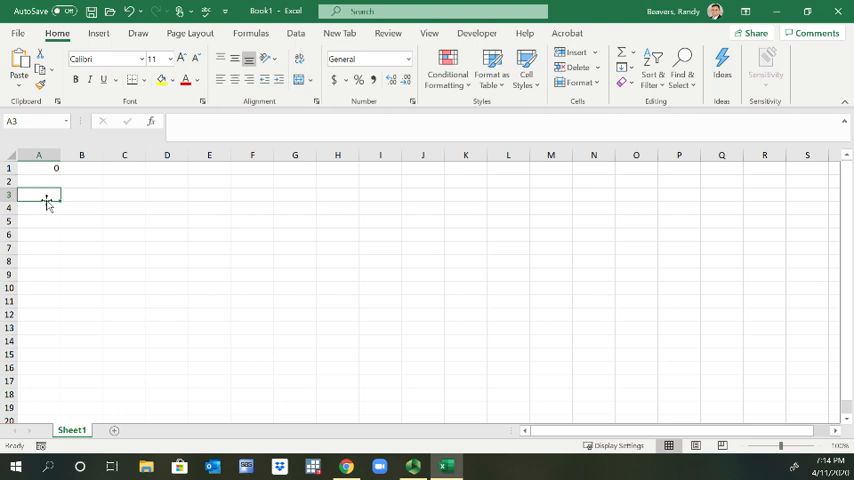
{"action": "left_click", "coordinate": [82, 168]}
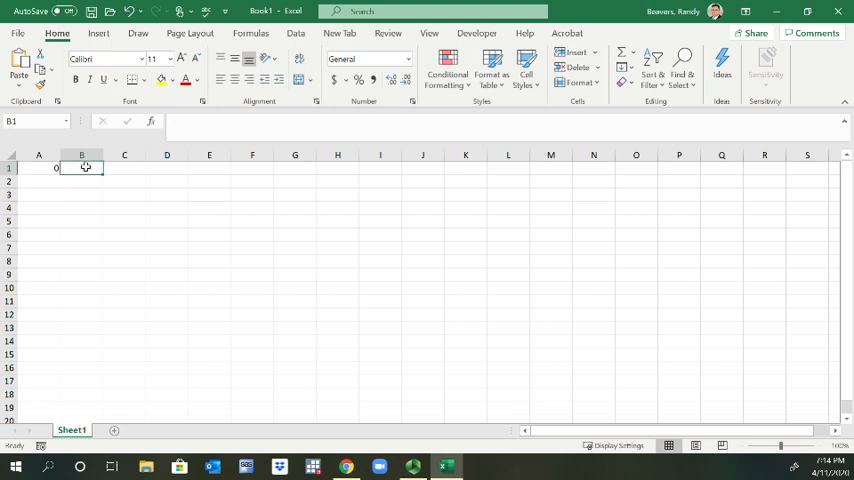
{"action": "left_click", "coordinate": [124, 168]}
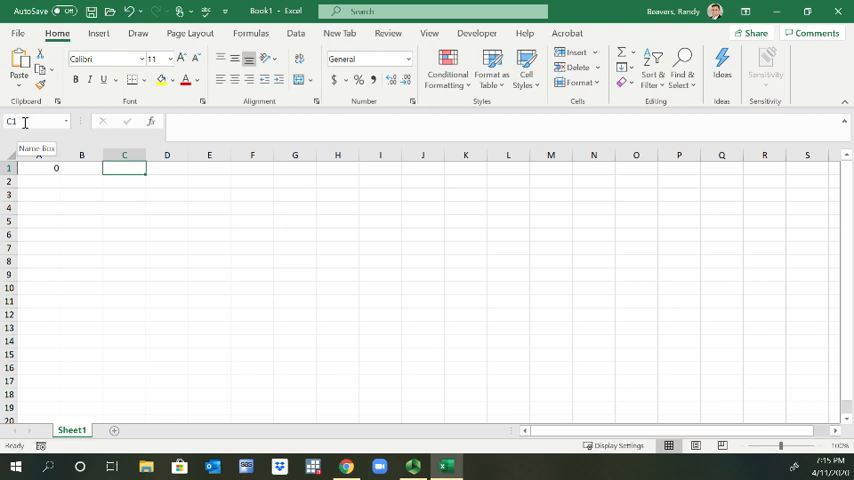
{"action": "mouse_move", "coordinate": [150, 176]}
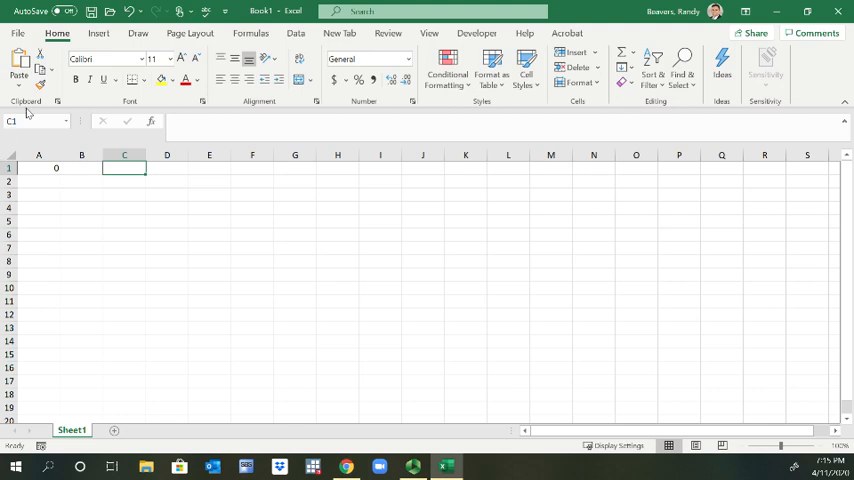
{"action": "mouse_move", "coordinate": [36, 144]}
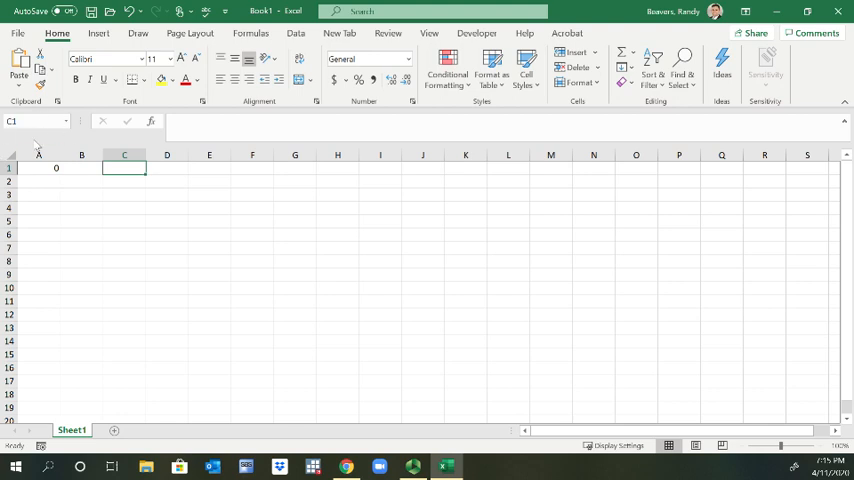